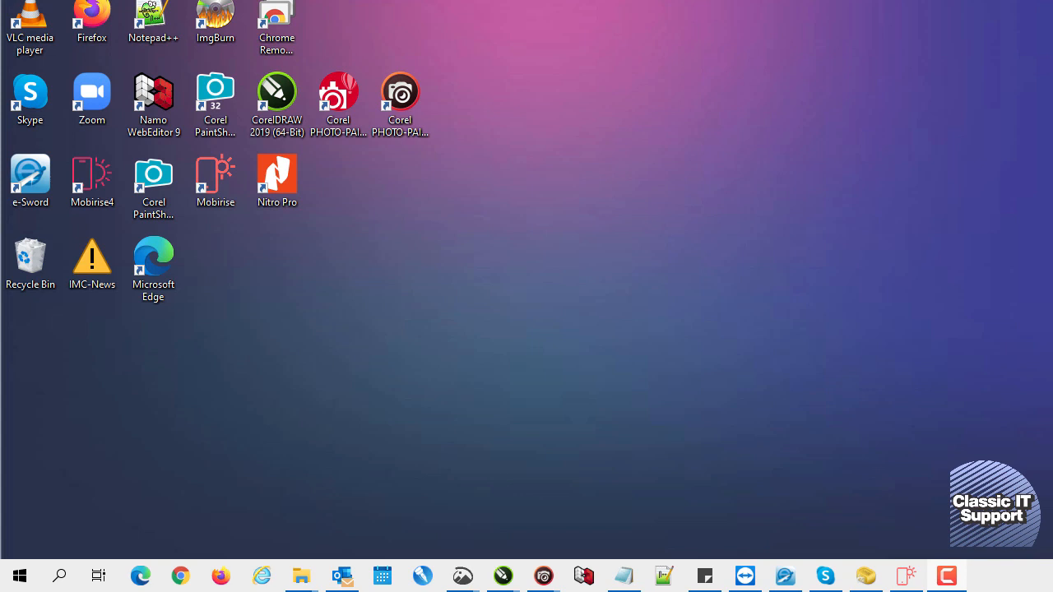
{"action": "mouse_move", "coordinate": [1001, 576]}
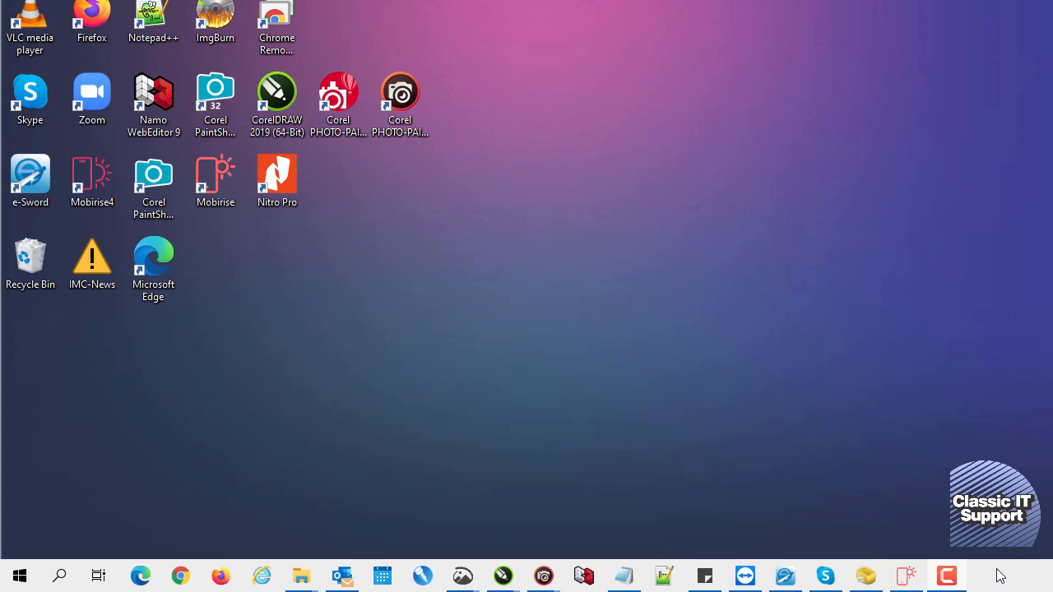
Launch Task Manager from the taskbar, view CPU uptime under Performance, and bring up the Start menu
{"action": "right_click", "coordinate": [1001, 575]}
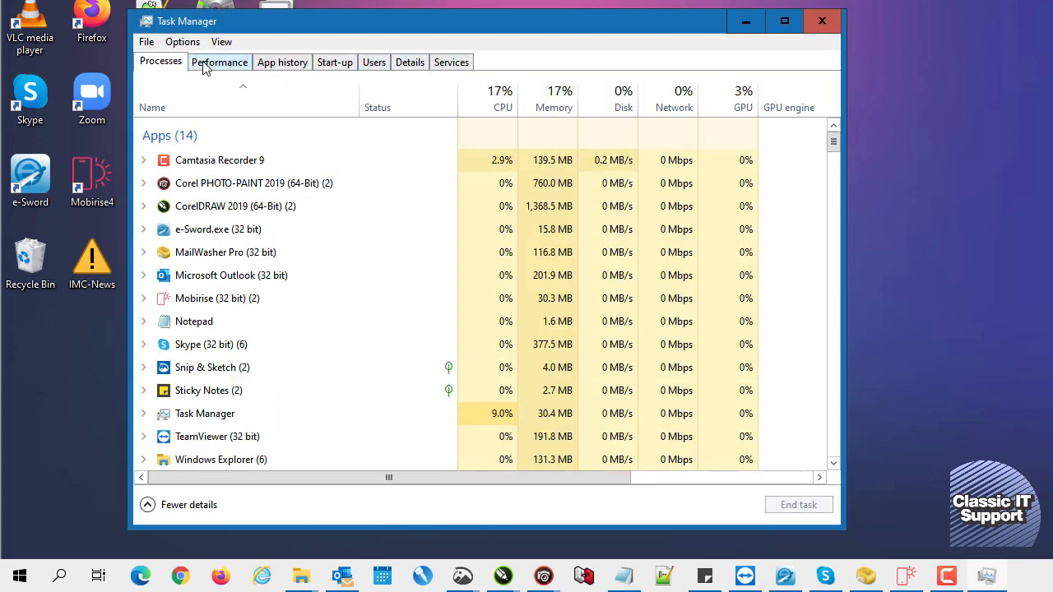
{"action": "left_click", "coordinate": [220, 63]}
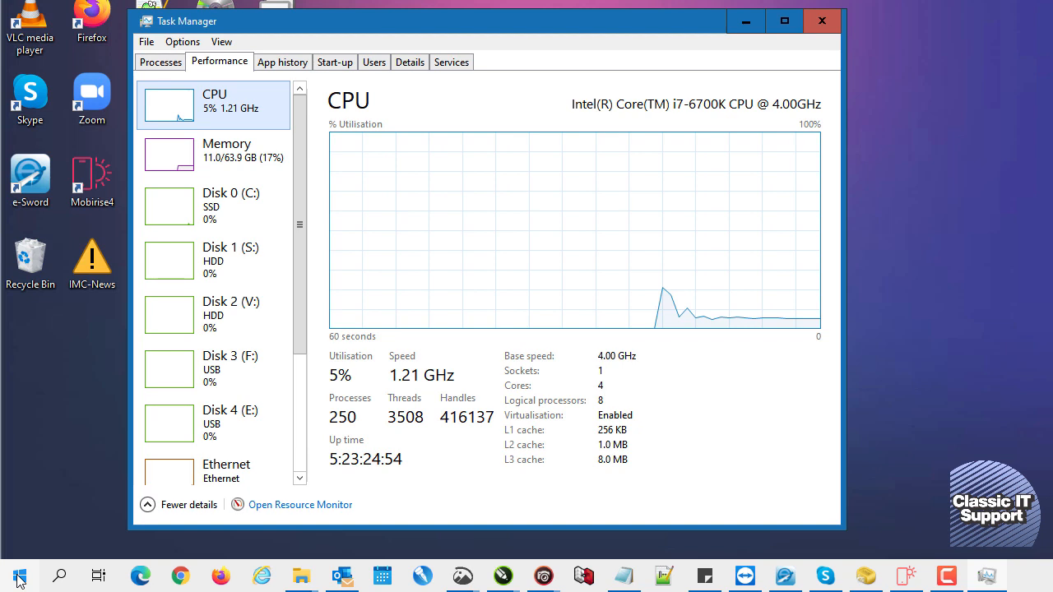
{"action": "left_click", "coordinate": [18, 576]}
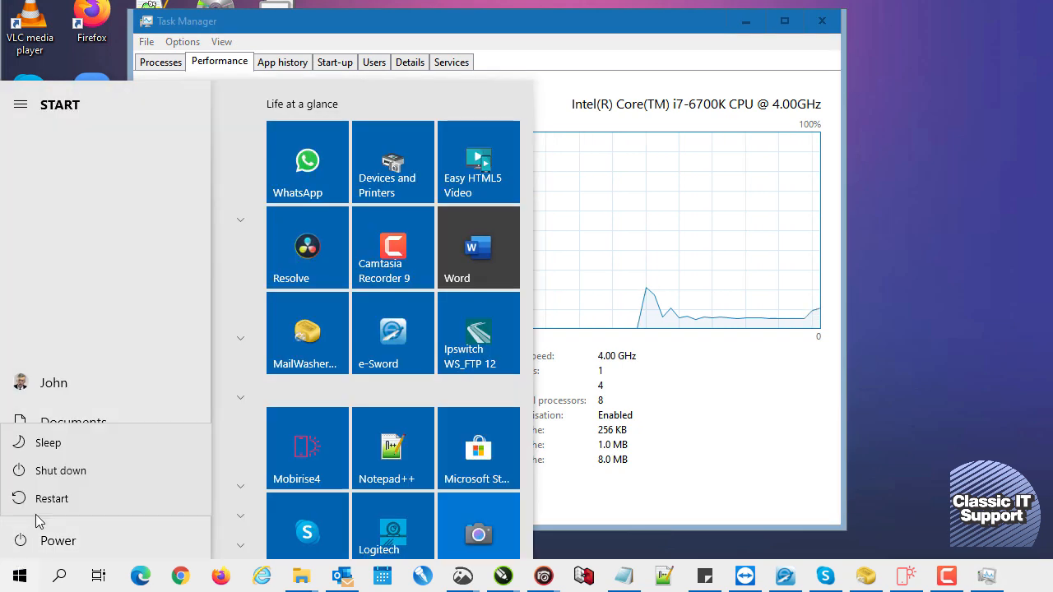
{"action": "mouse_move", "coordinate": [59, 471]}
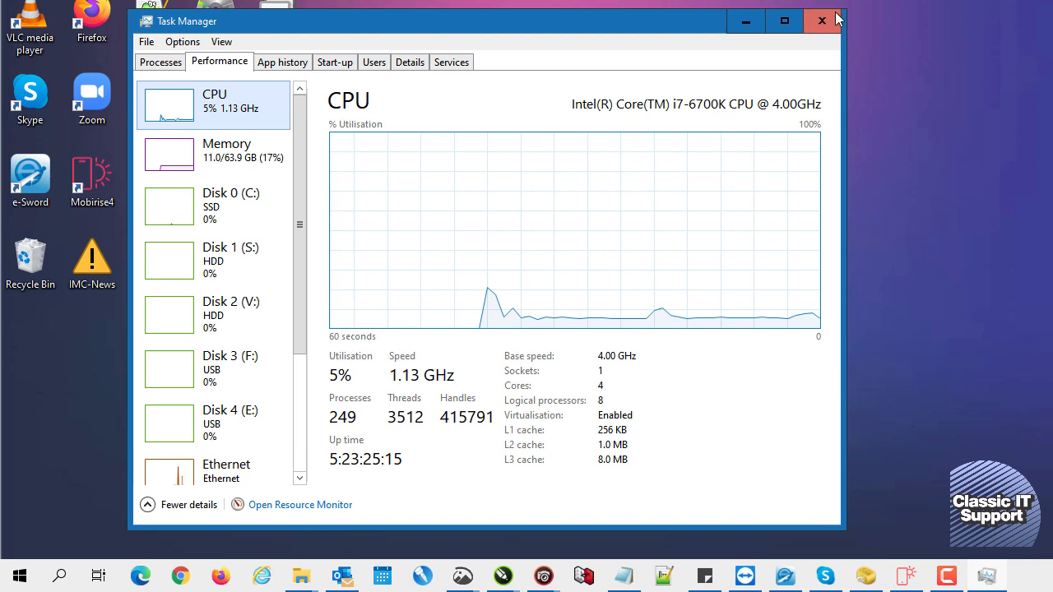
Close Task Manager, leaving only the desktop
{"action": "left_click", "coordinate": [822, 20]}
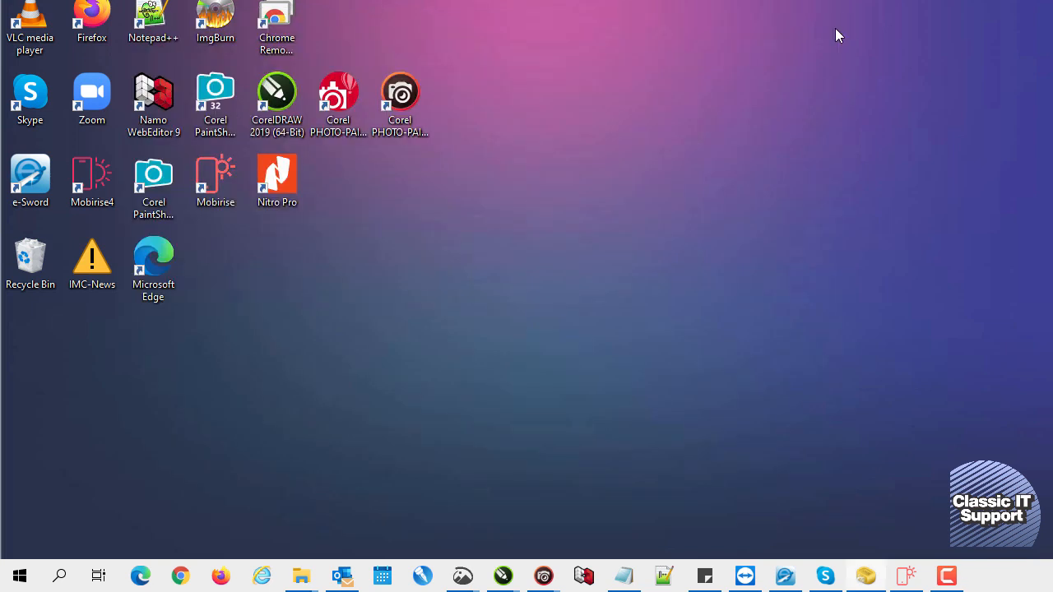